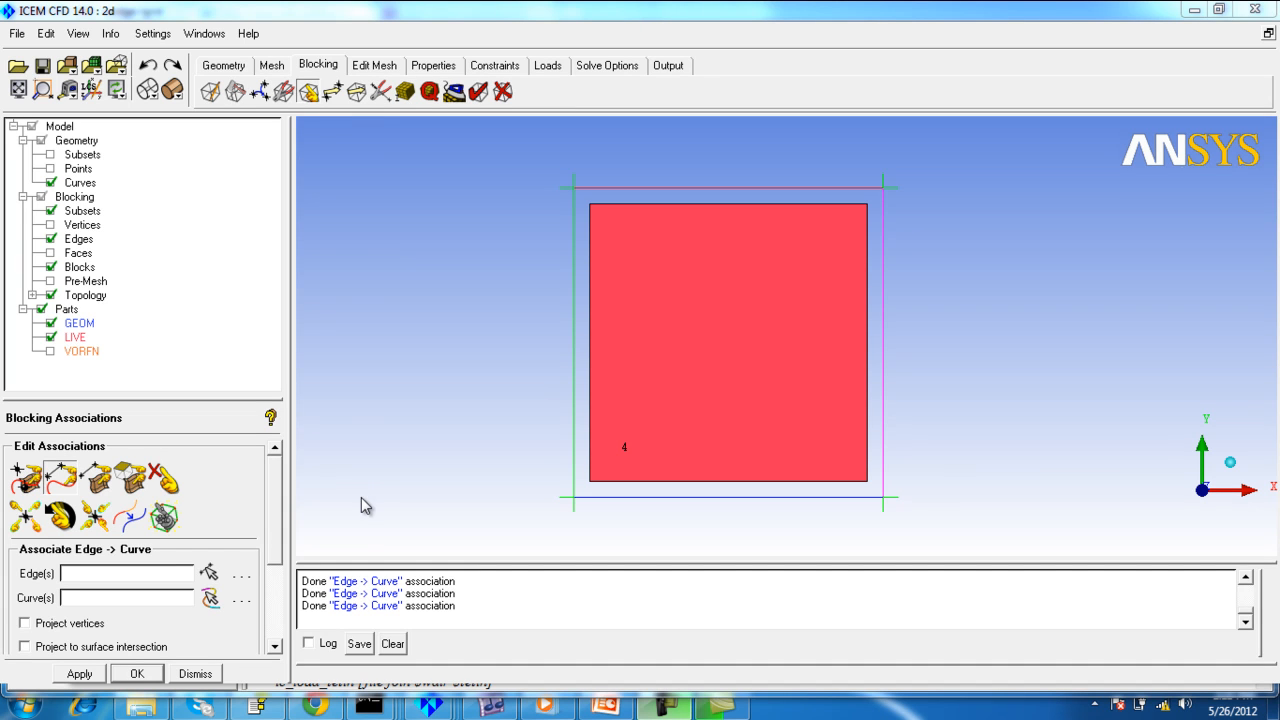
mouse_move(380, 492)
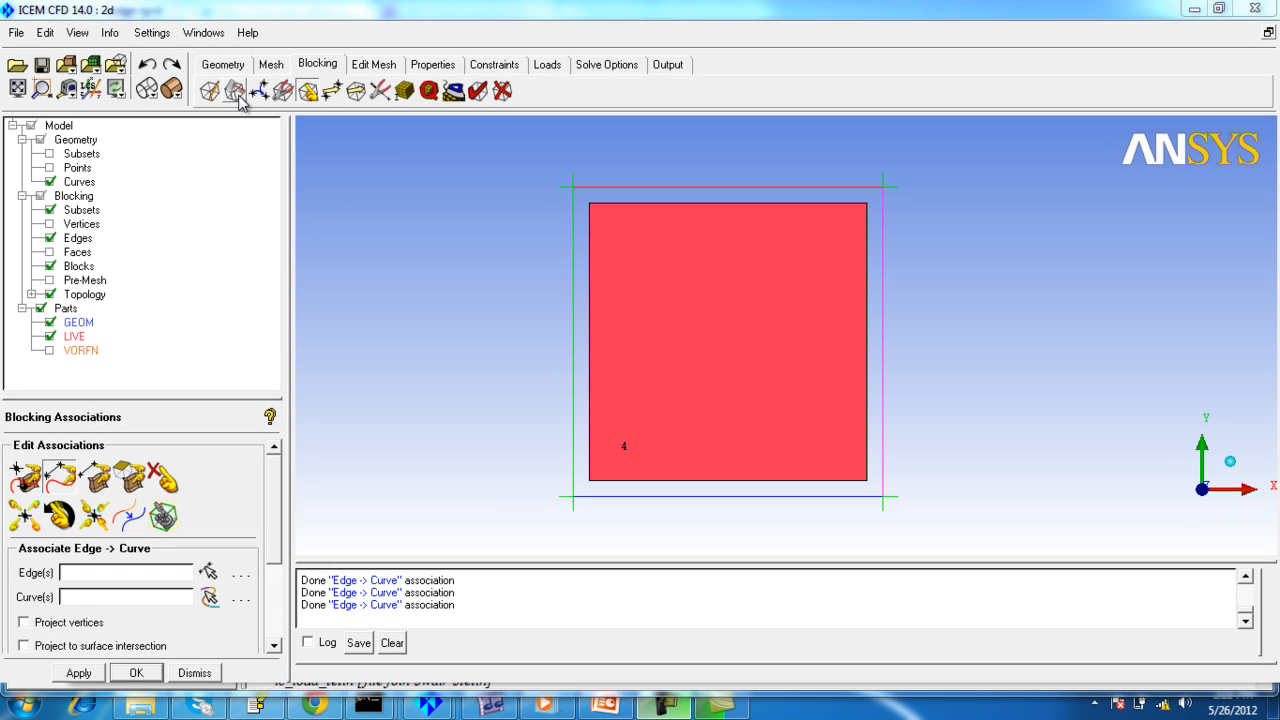
- Bring up the Split Block tools from the Blocking tab for the square blocking
left_click(208, 92)
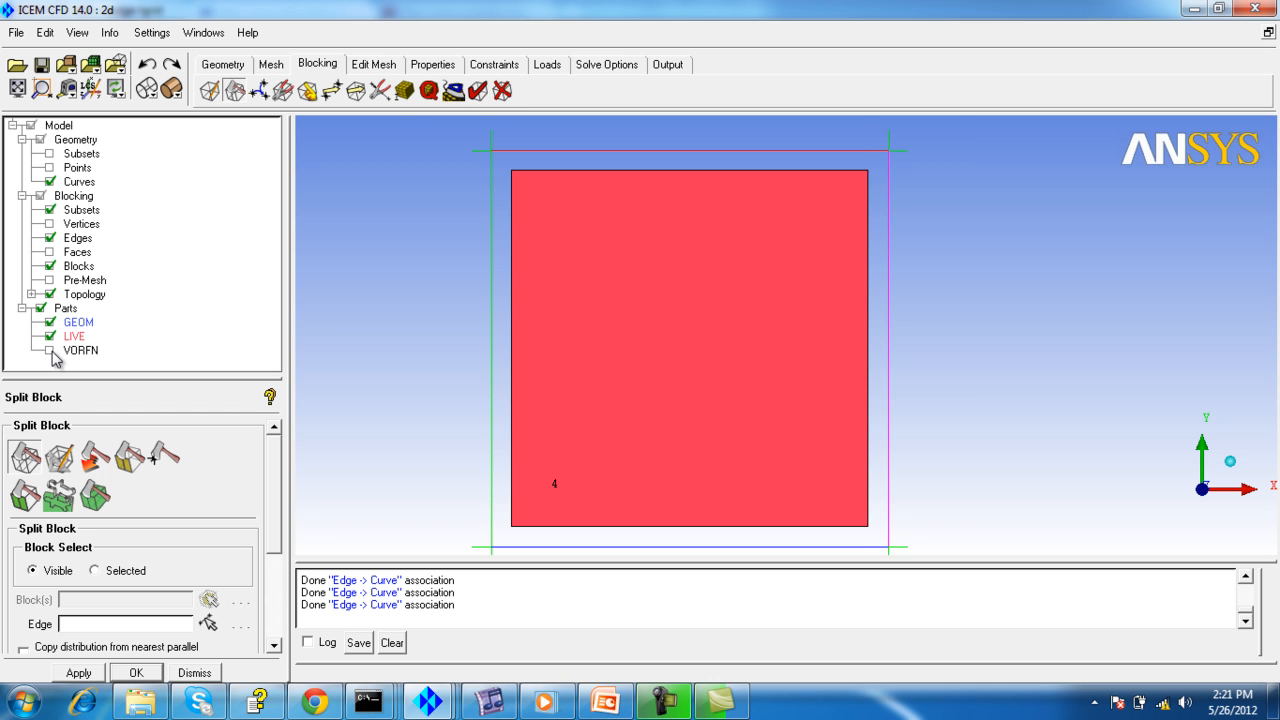
- Show the VORFN part so the outer blocks surrounding the square appear
left_click(52, 350)
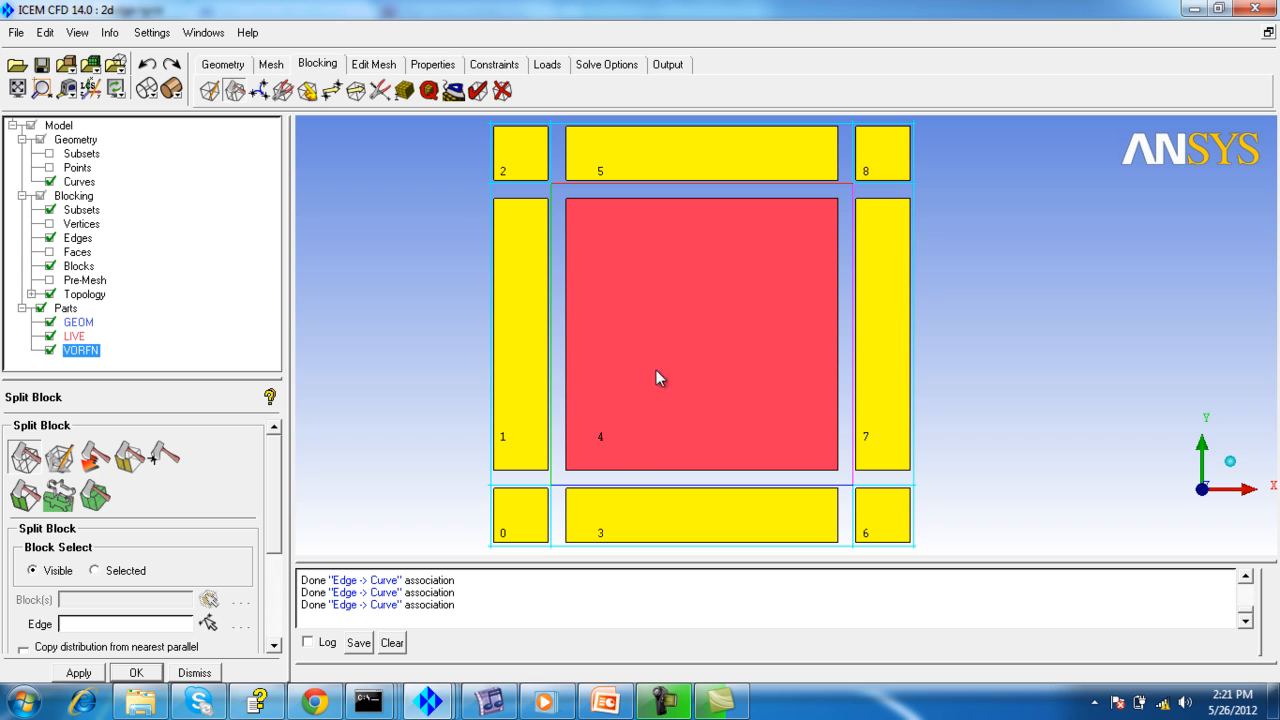
mouse_move(552, 262)
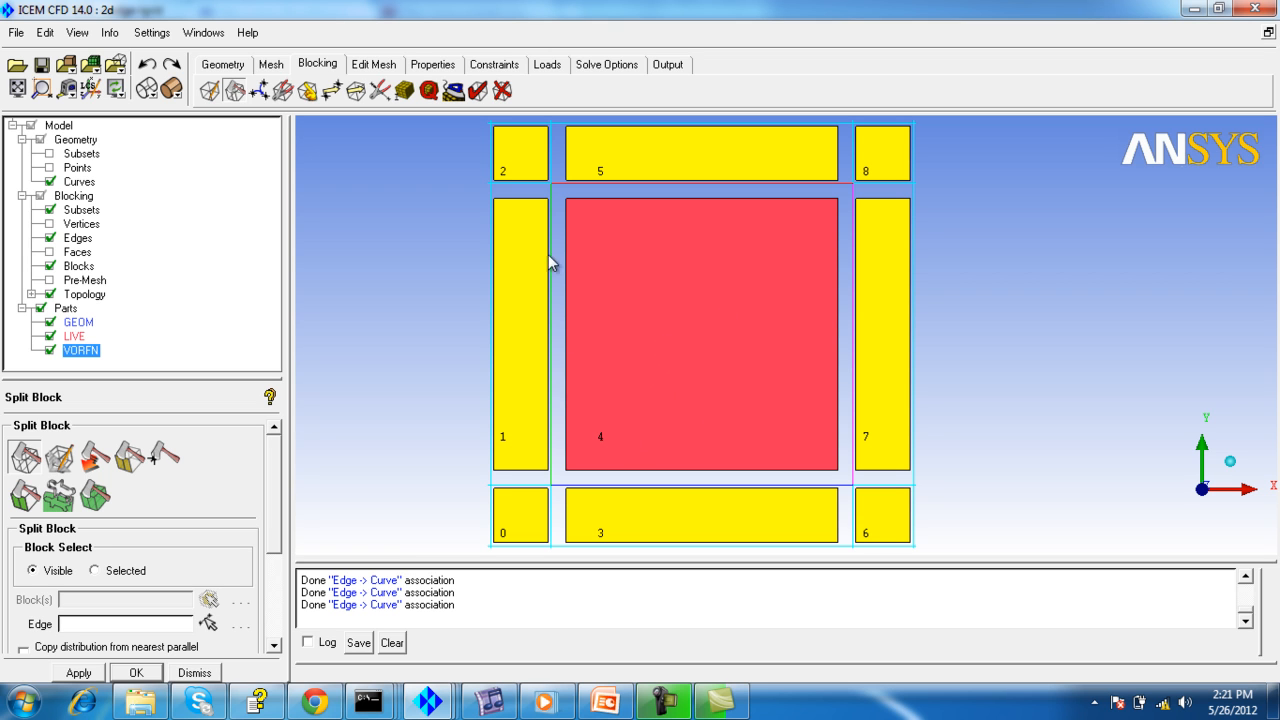
mouse_move(876, 378)
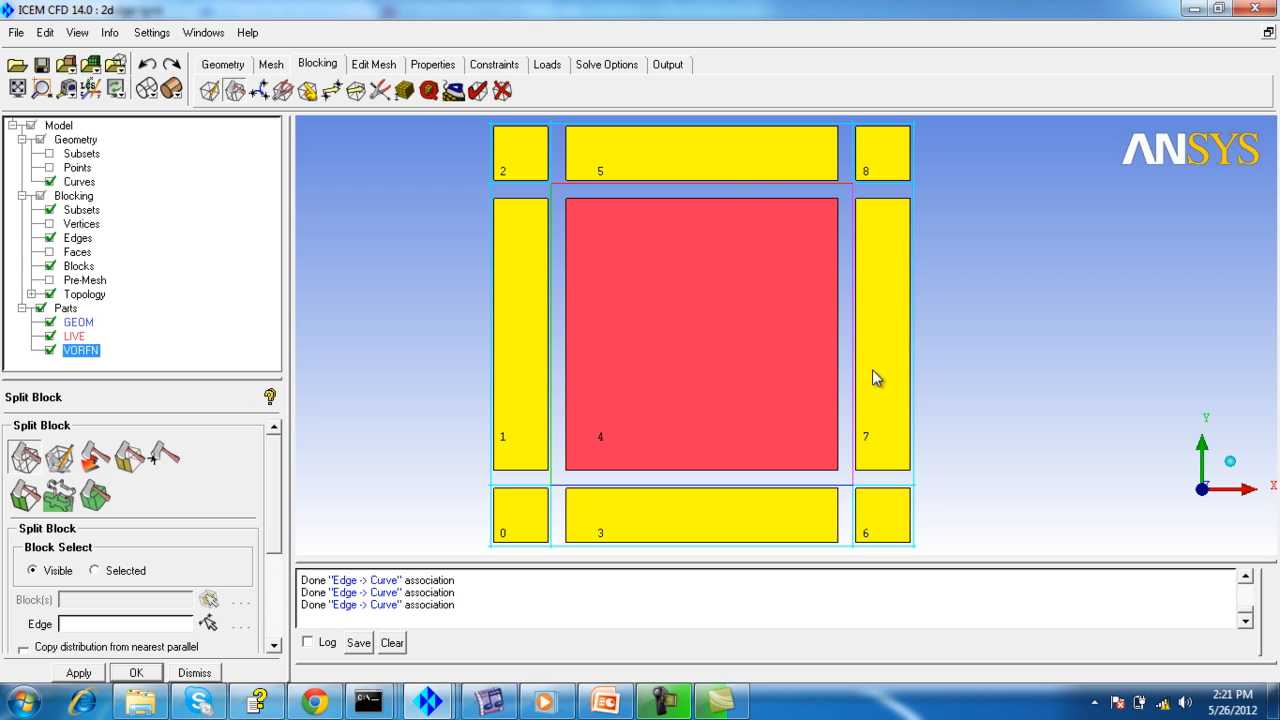
mouse_move(548, 490)
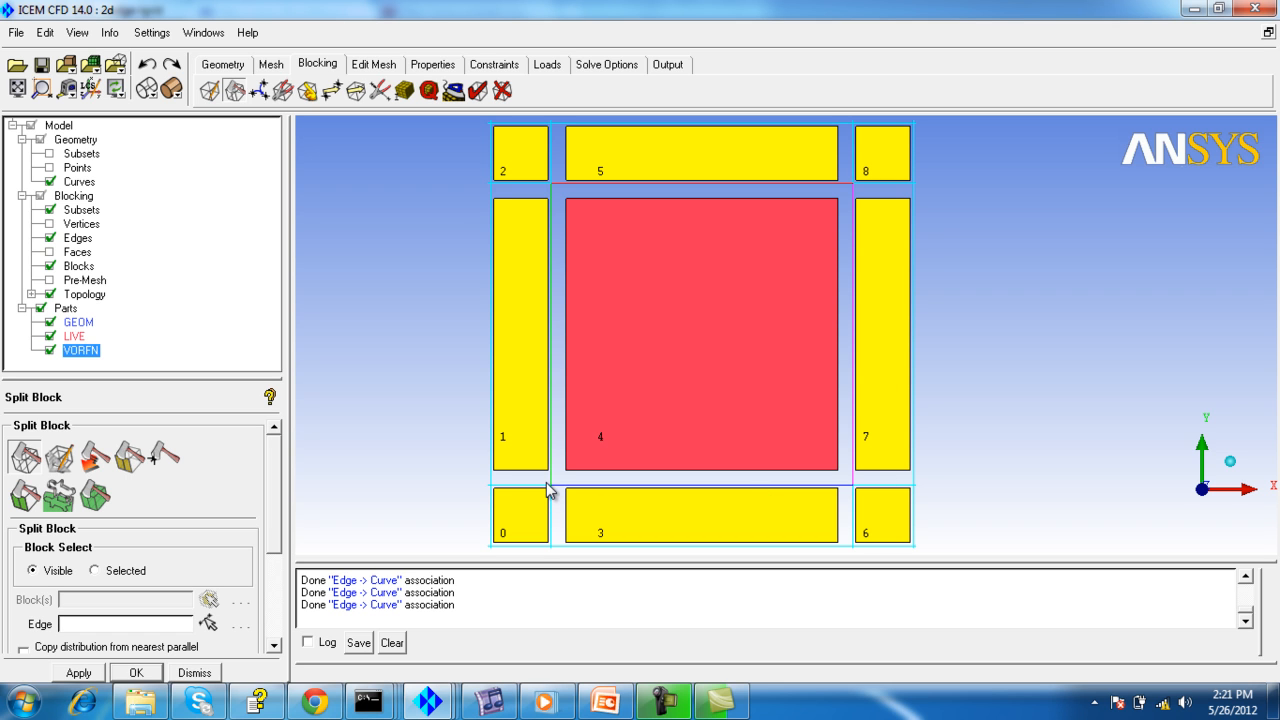
mouse_move(550, 496)
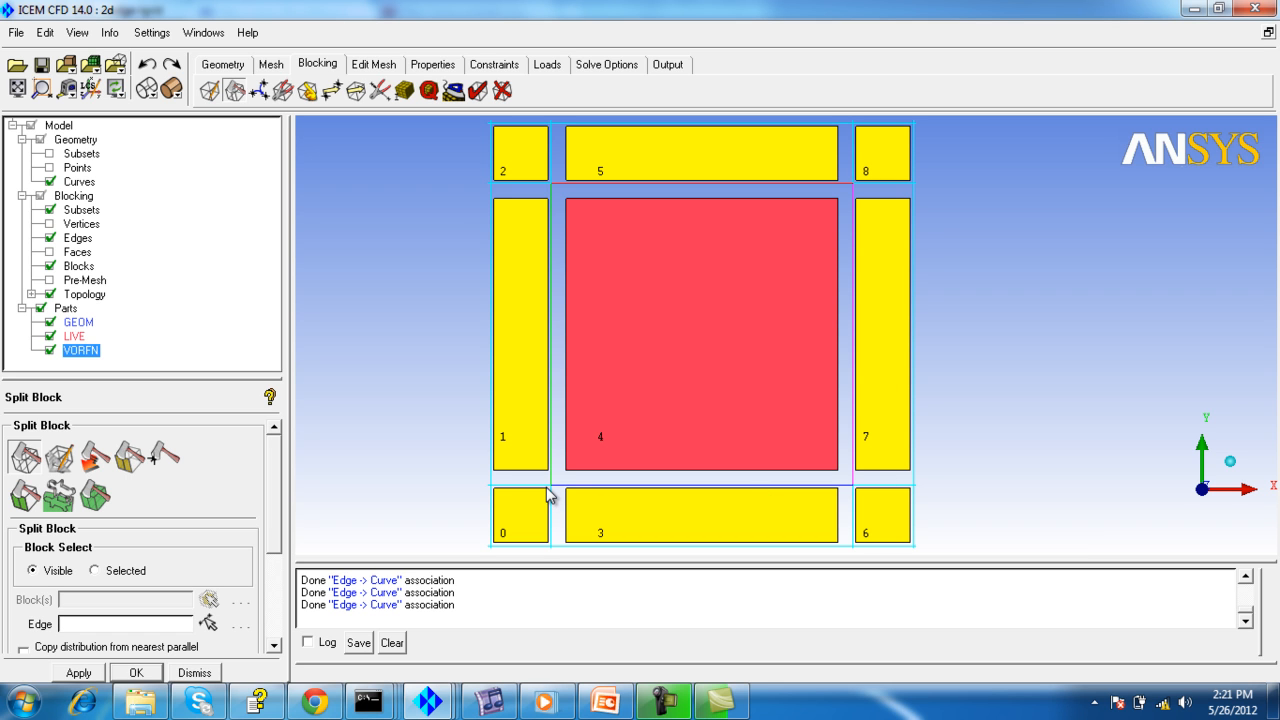
mouse_move(52, 424)
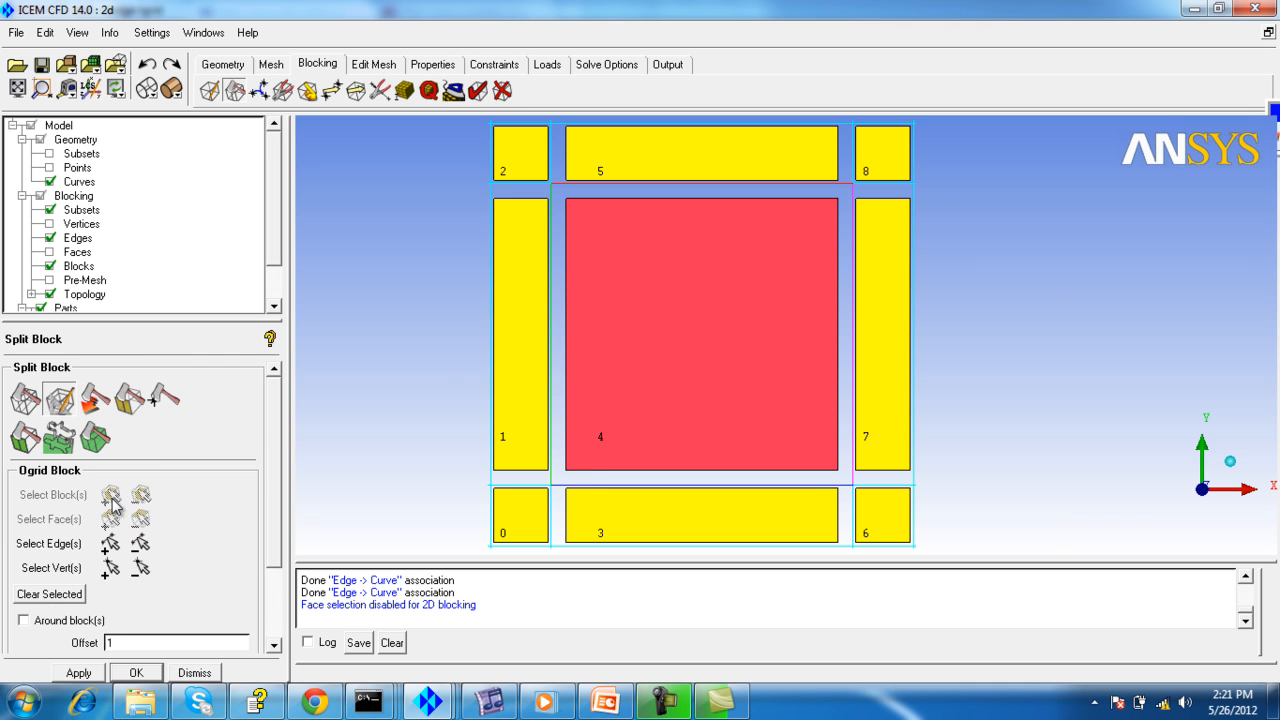
- Select the square block and create a full O-grid: inner square ringed by four blocks
left_click(112, 496)
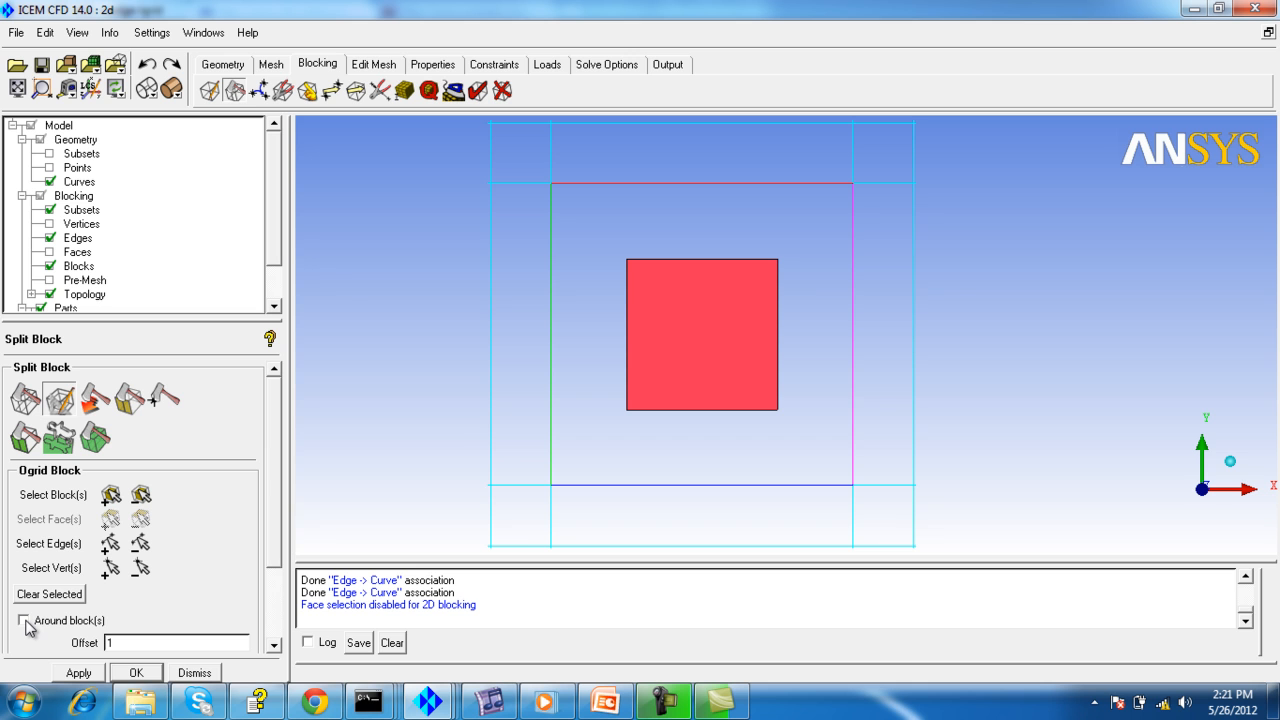
mouse_move(88, 680)
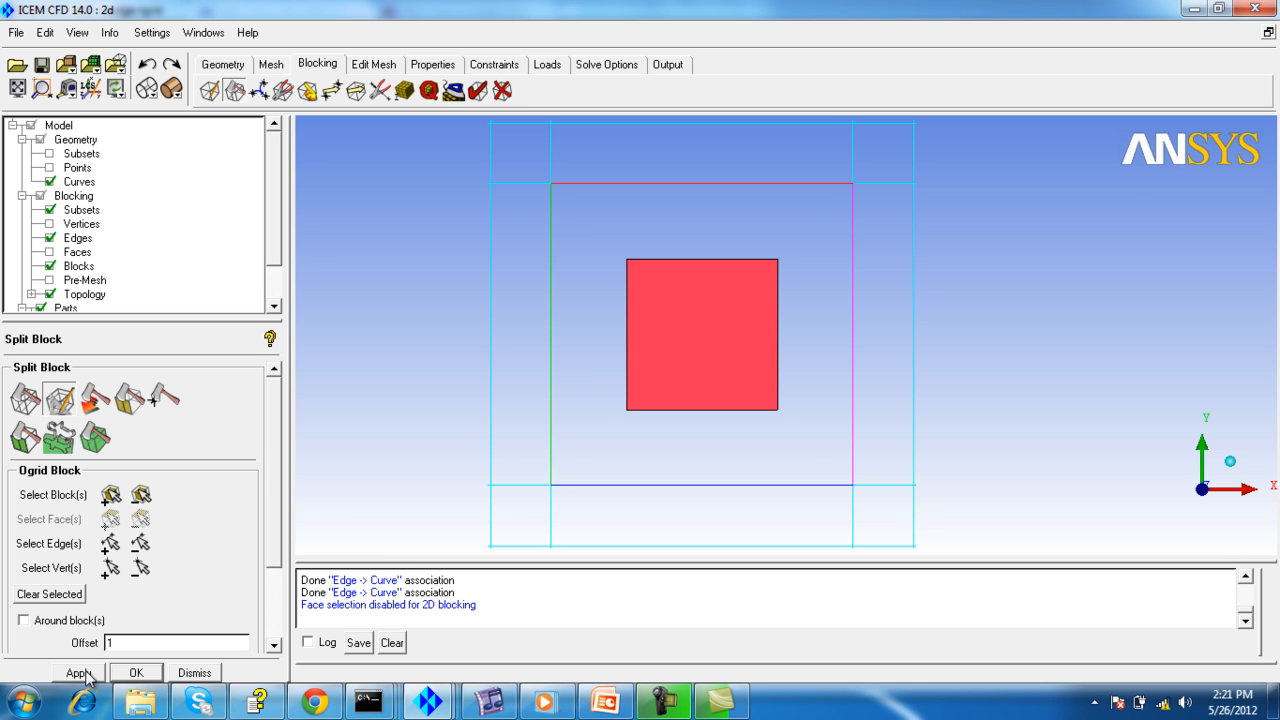
left_click(78, 672)
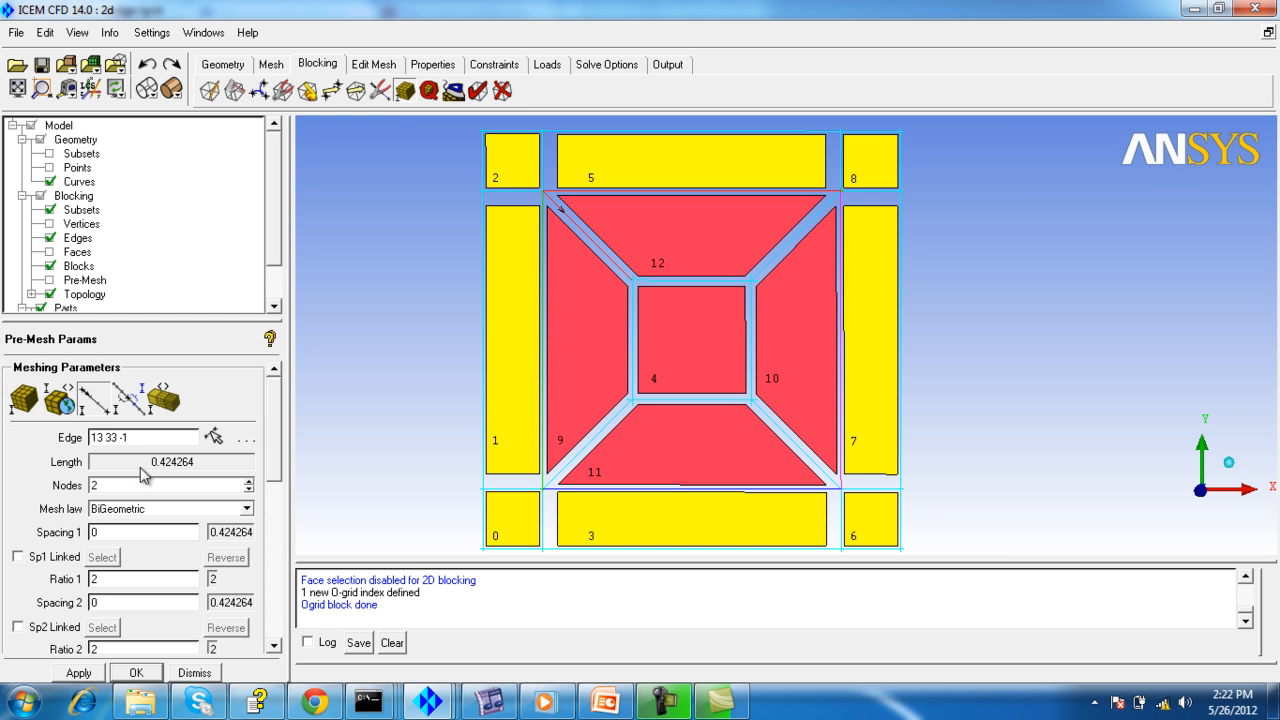
mouse_move(680, 344)
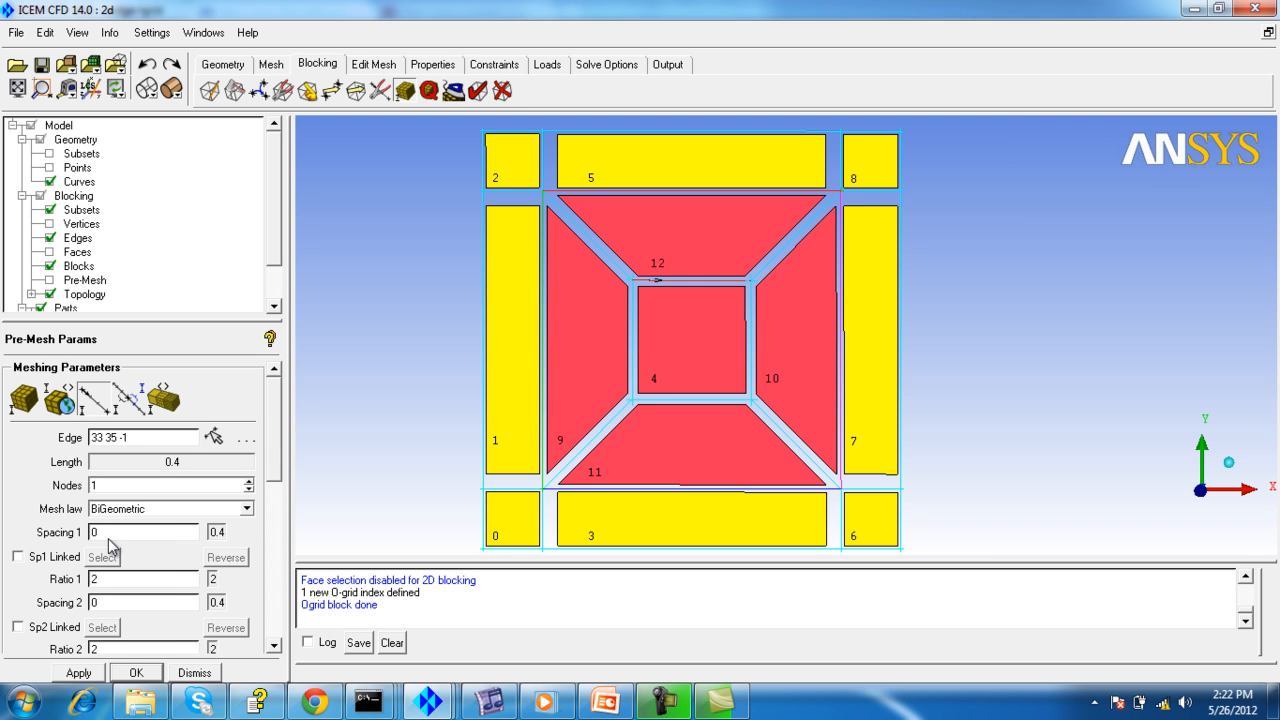
- Set 10 nodes on the outer O-grid edges and 20 on the diagonal edges, then show the pre-mesh
left_click(214, 436)
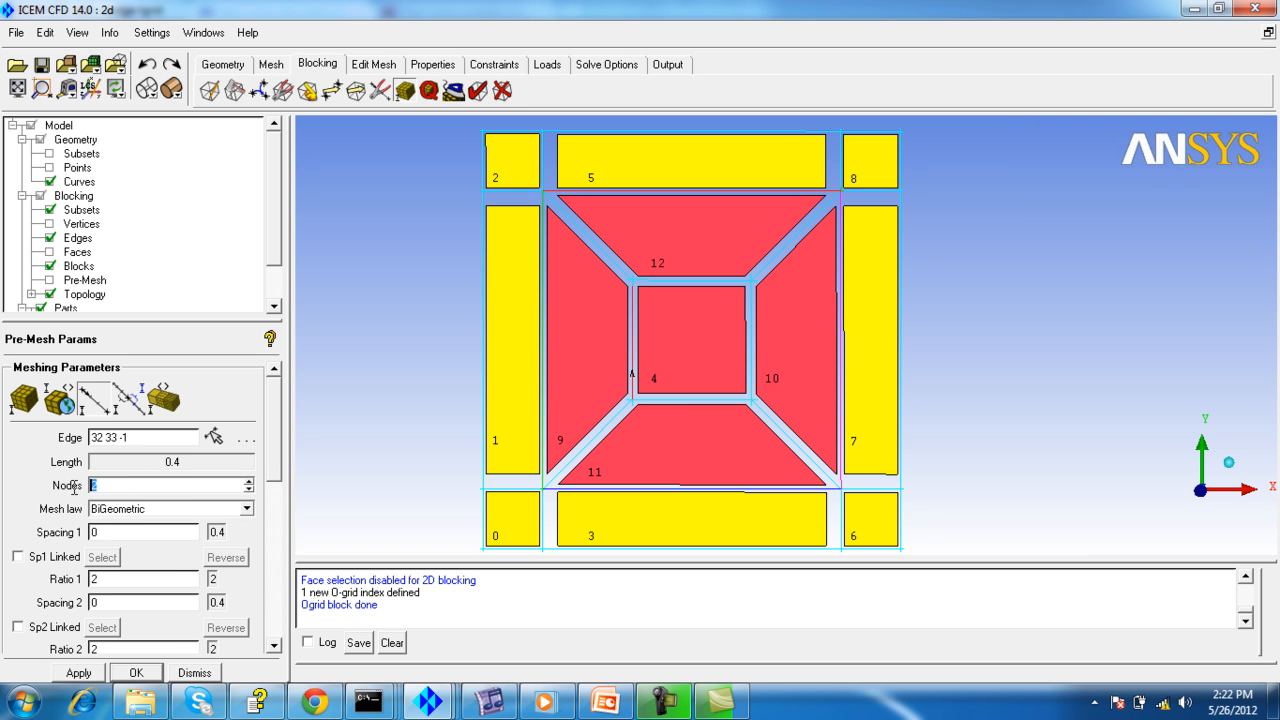
scroll("down", 3)
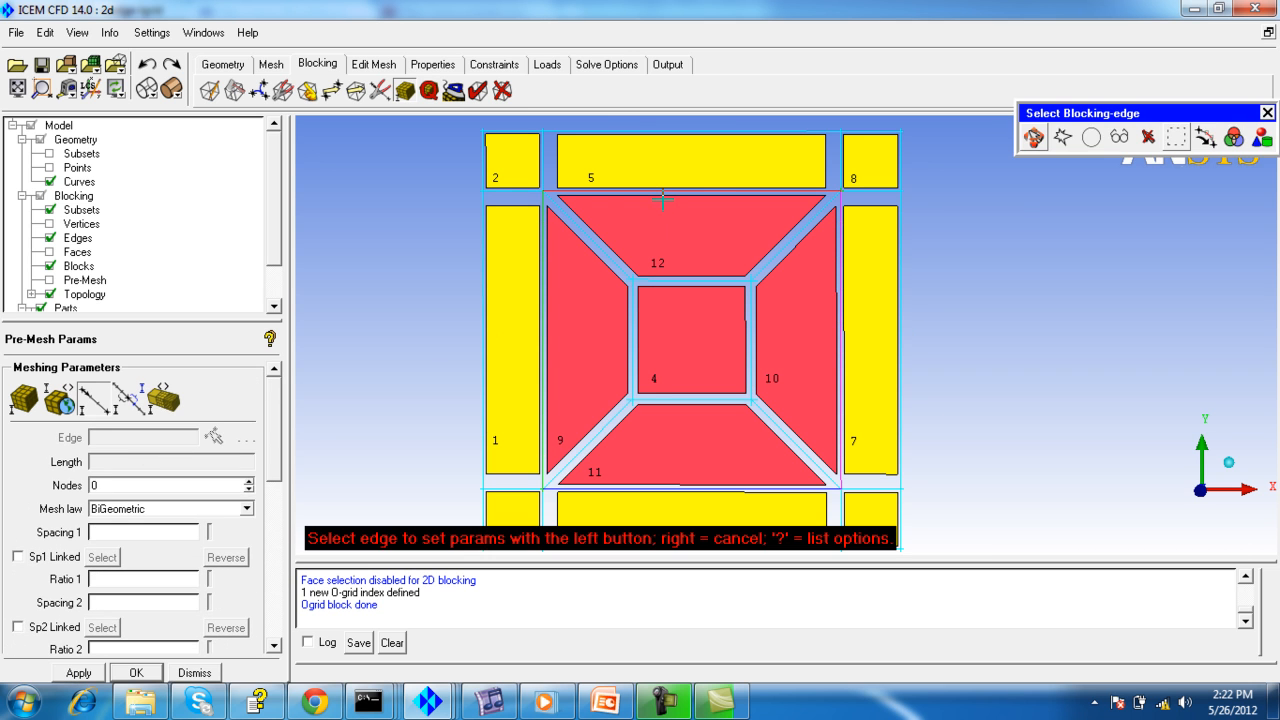
left_click(78, 672)
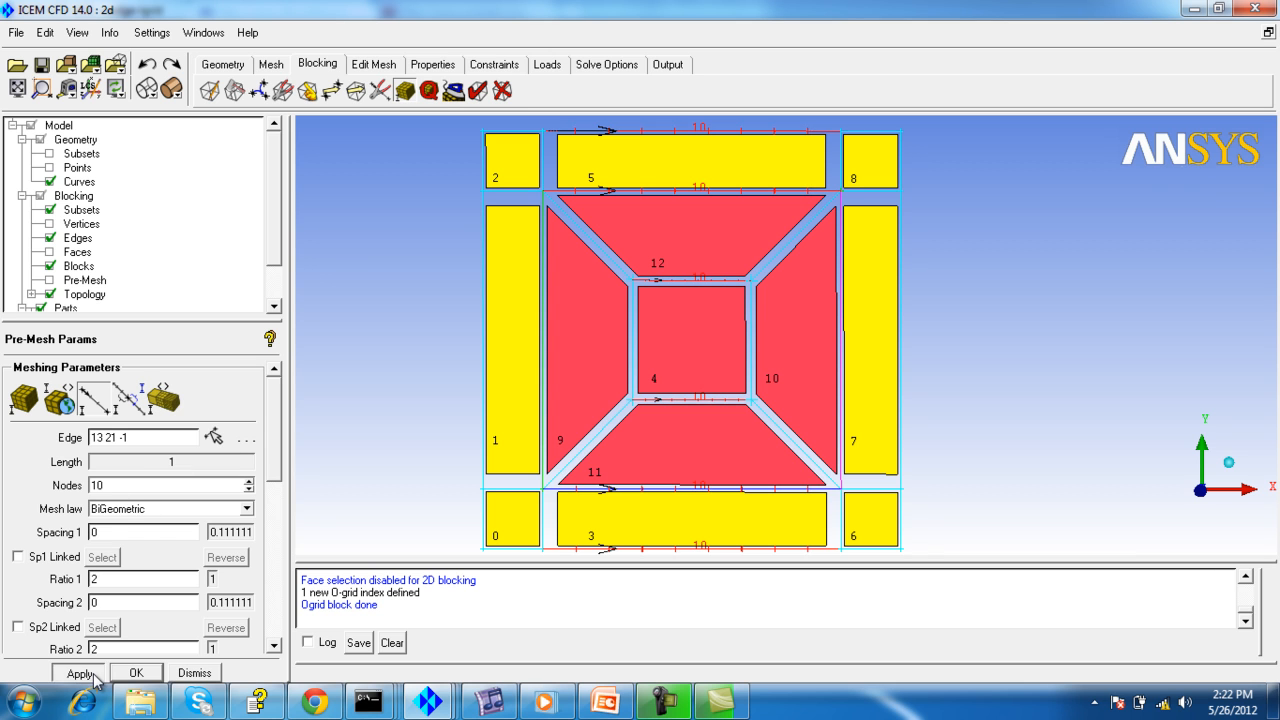
left_click(80, 672)
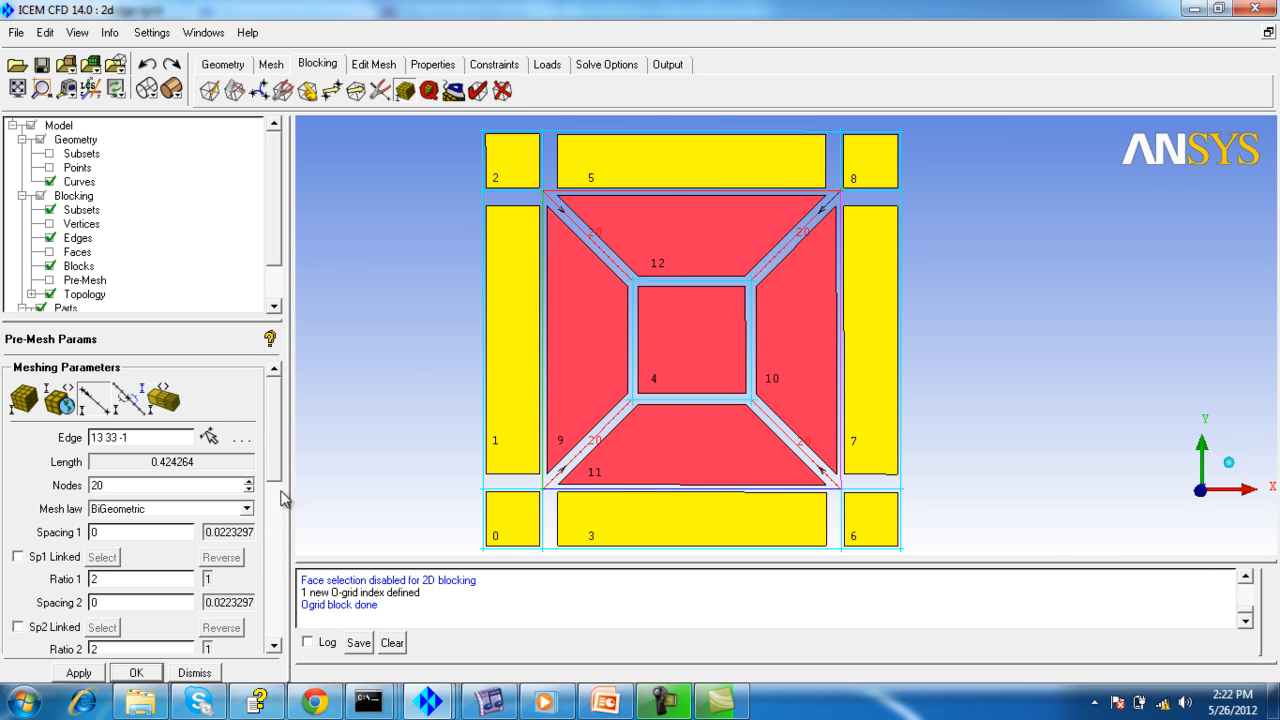
left_click(84, 280)
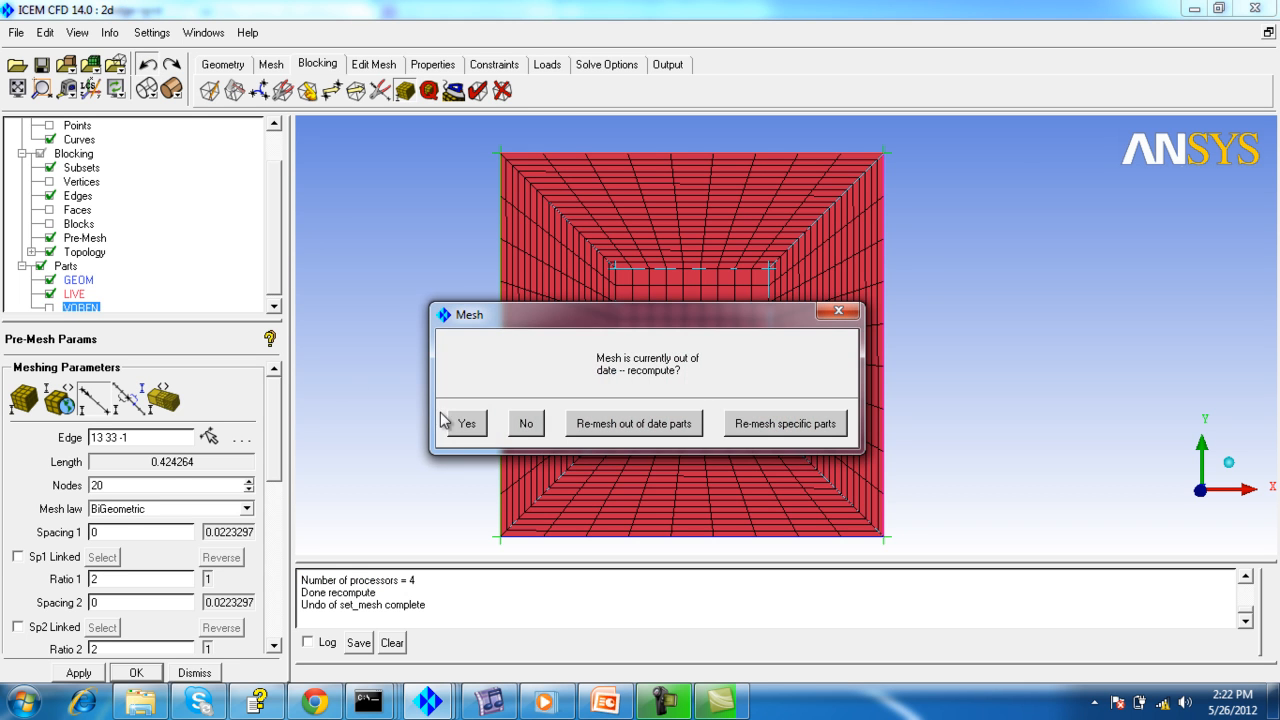
- Dismiss the recompute prompt and undo the edge mesh settings, leaving only blocking edges
left_click(524, 424)
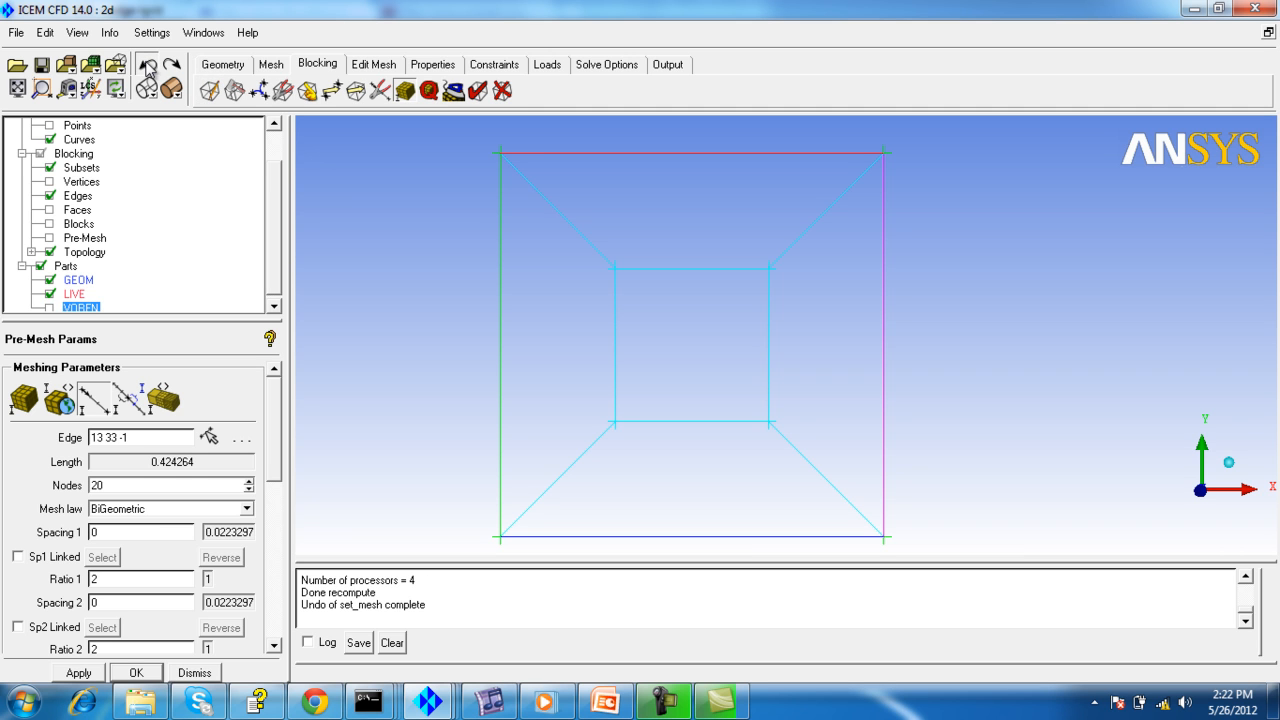
left_click(146, 62)
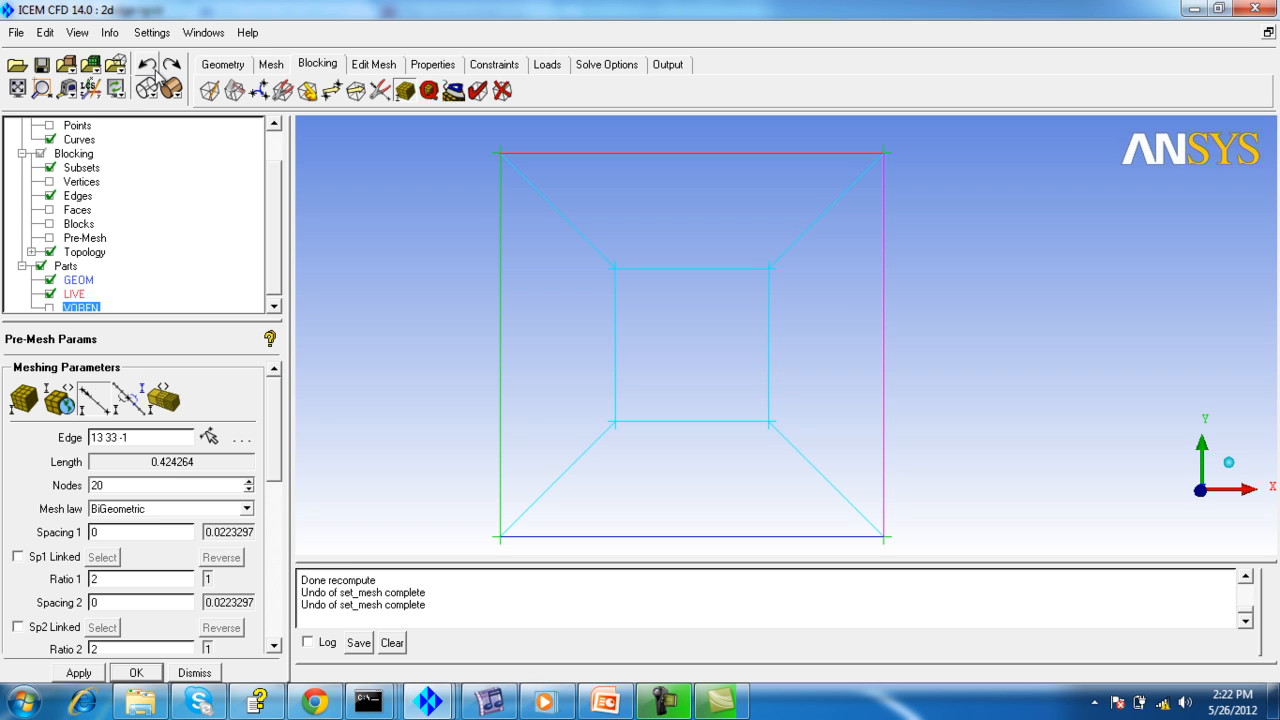
left_click(146, 64)
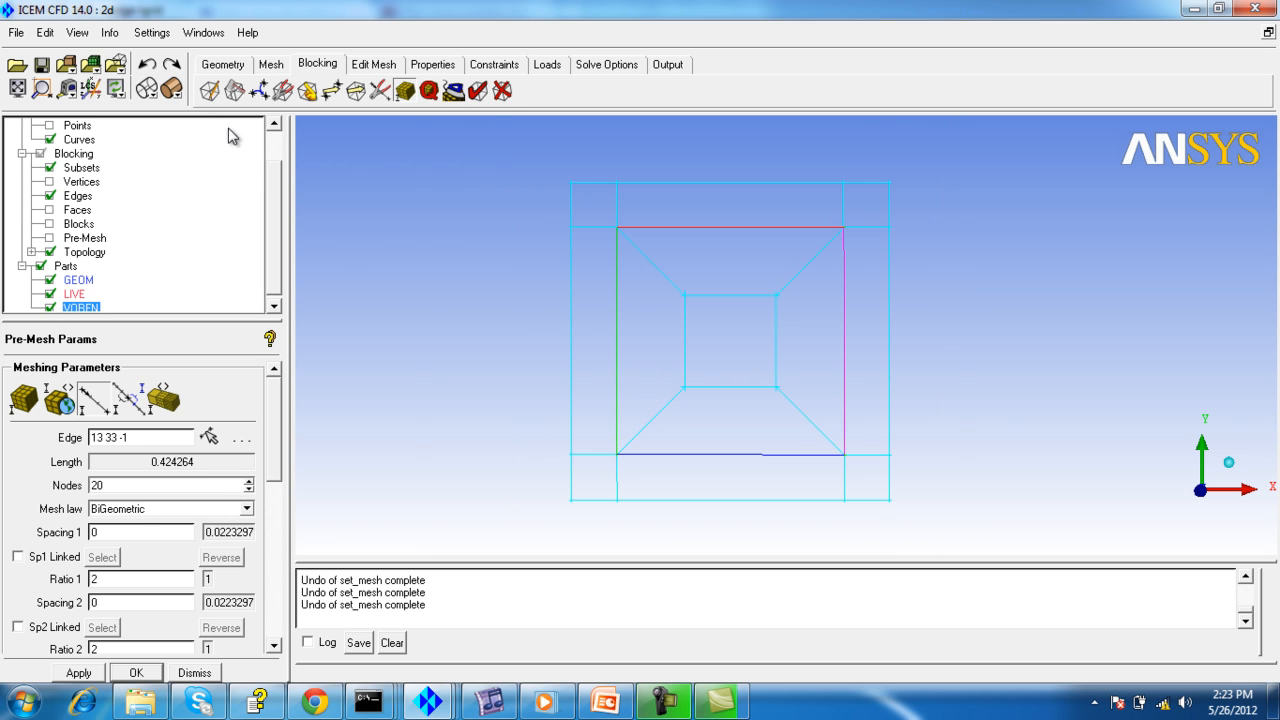
- Reinitialize the blocking as one 2D planar block, removing the O-grid, ready for Ogrid Block again
left_click(208, 90)
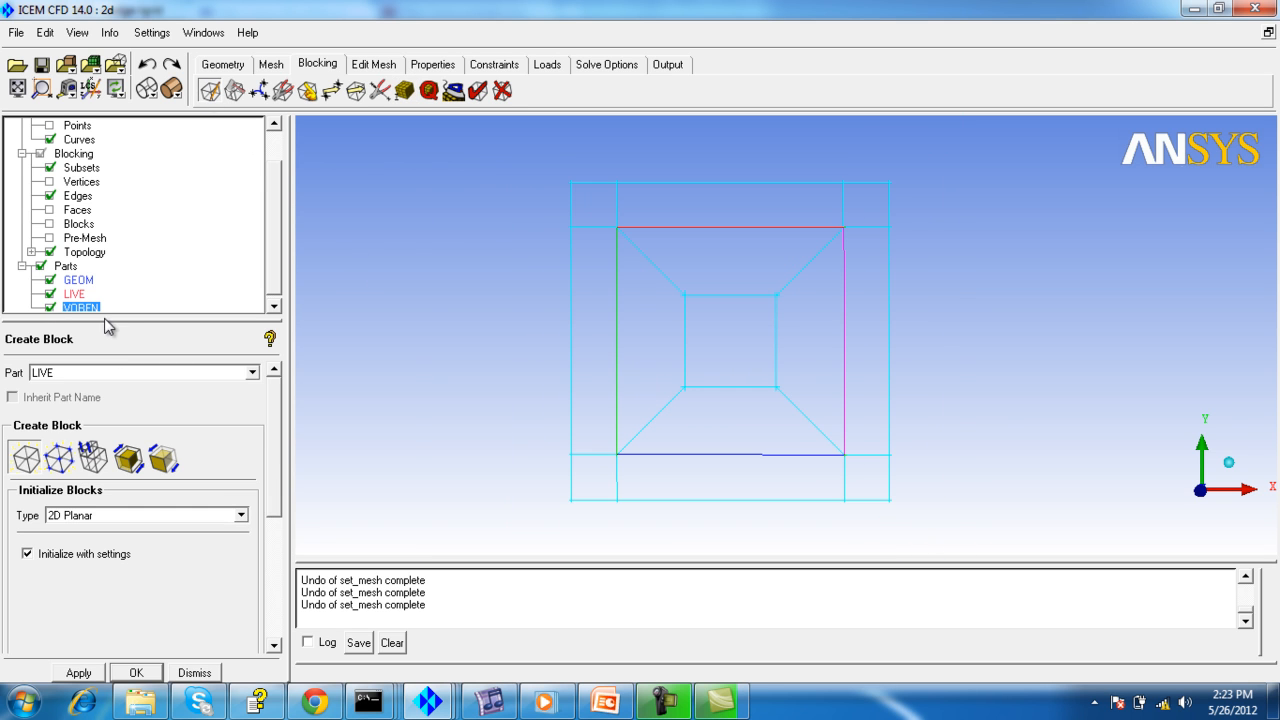
left_click(78, 672)
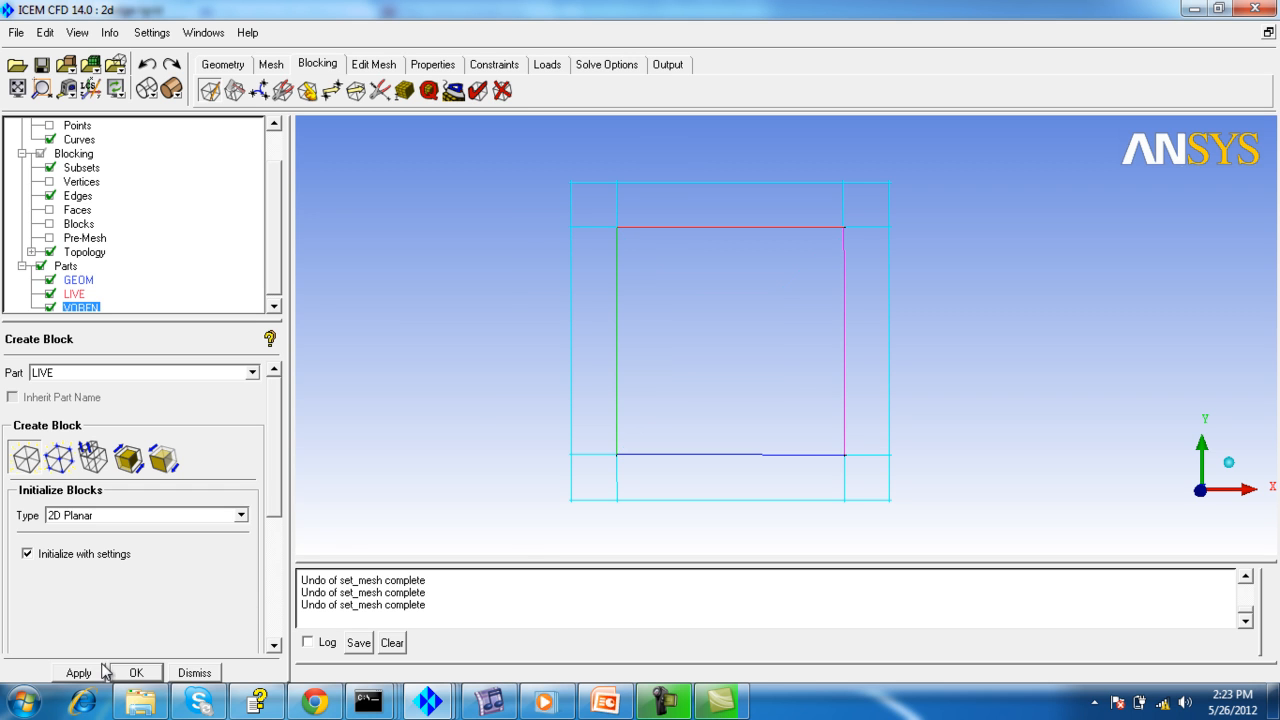
left_click(78, 672)
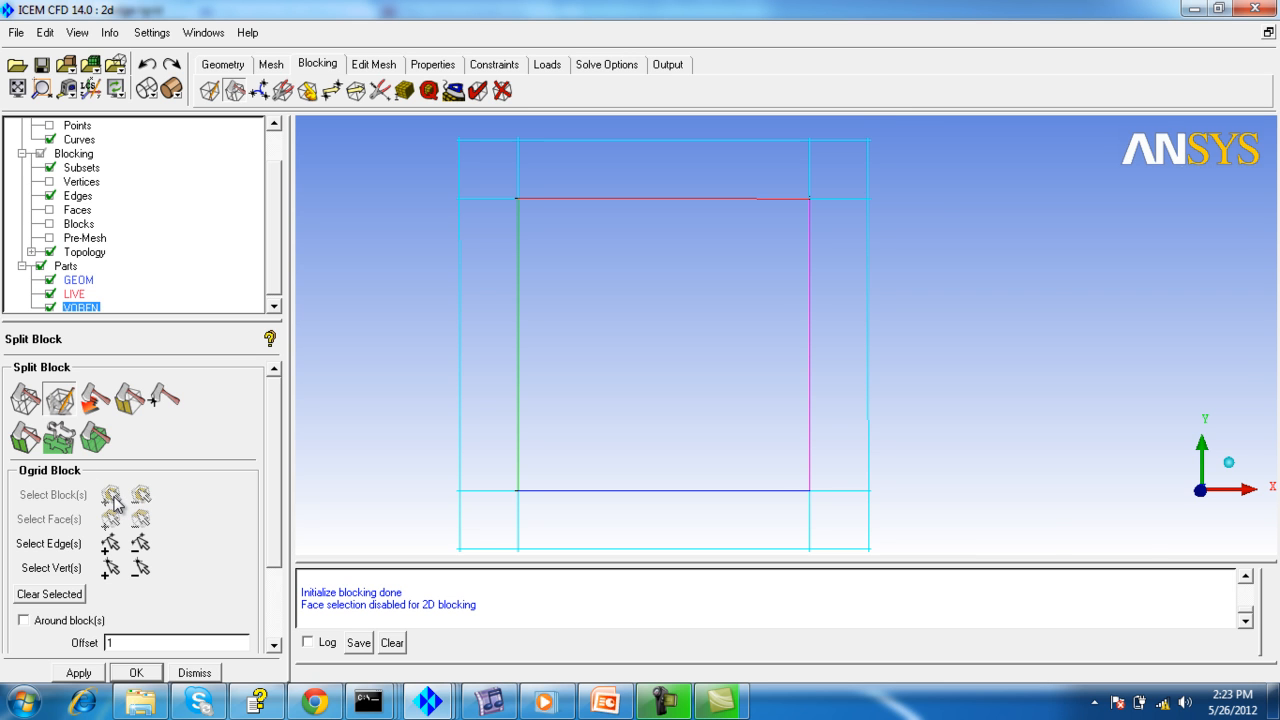
- Create a half O-grid in the square block left open toward its right edge
left_click(112, 494)
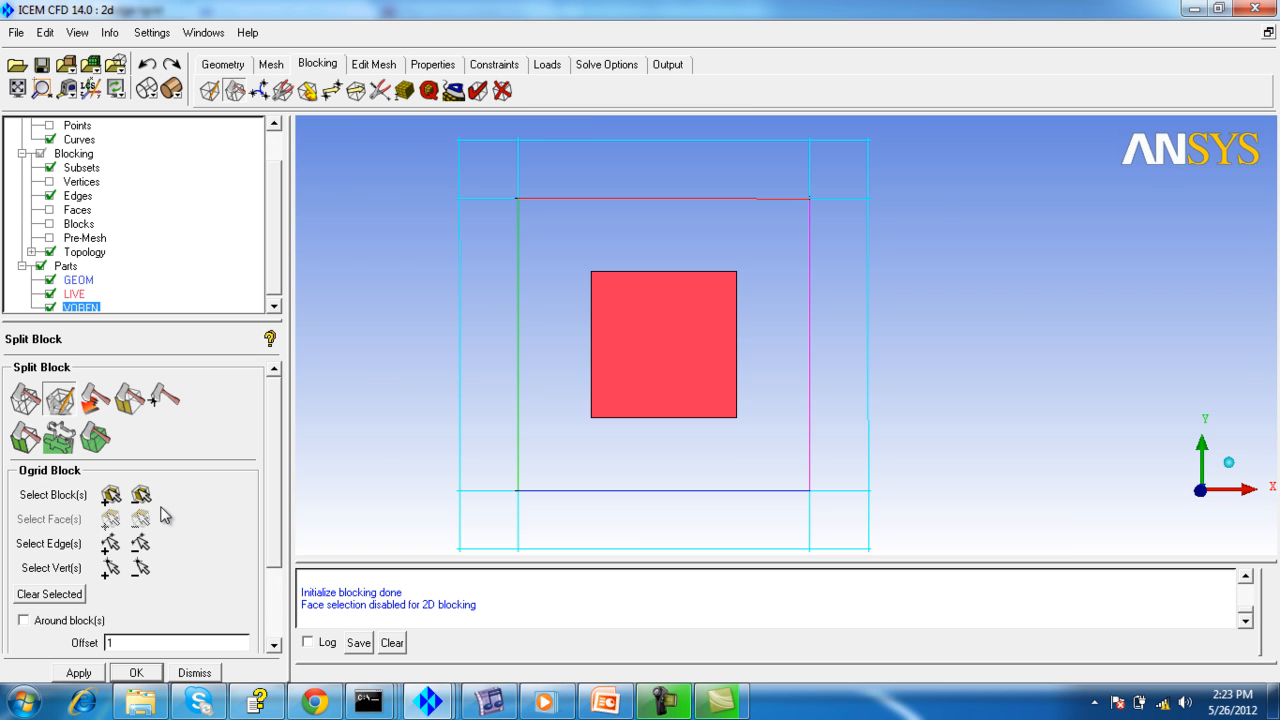
left_click(110, 544)
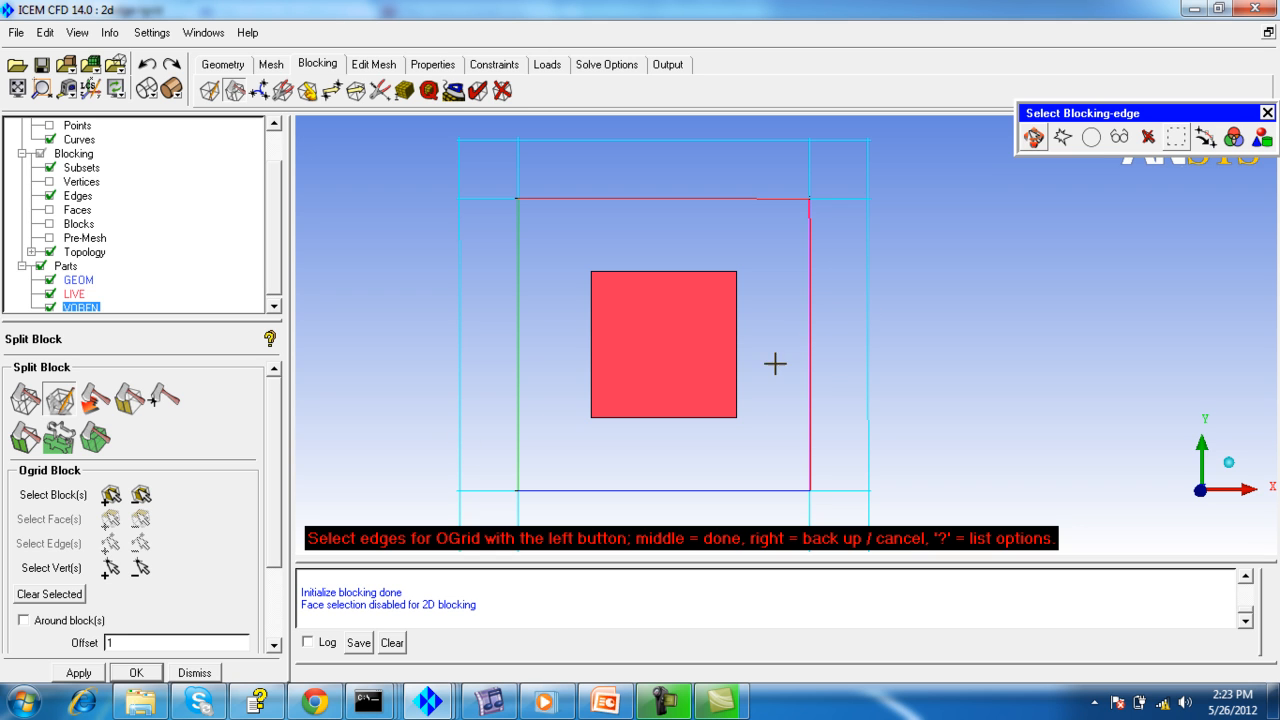
mouse_move(816, 258)
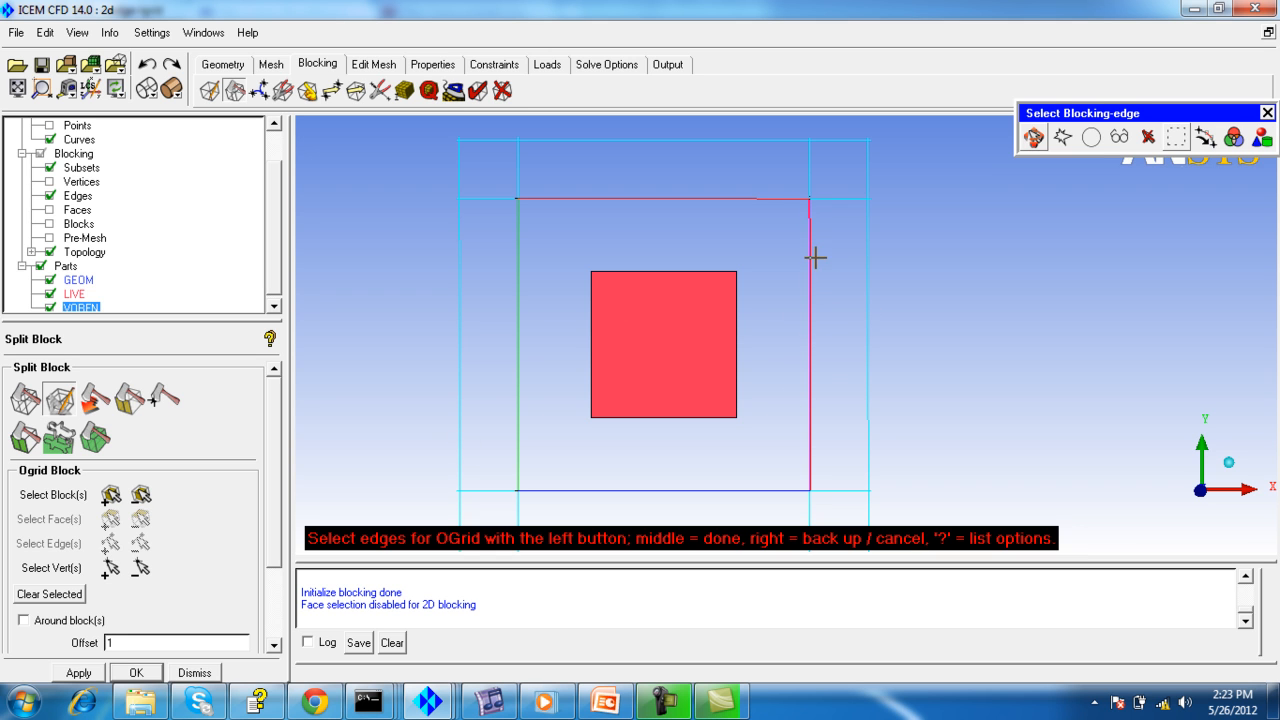
mouse_move(722, 262)
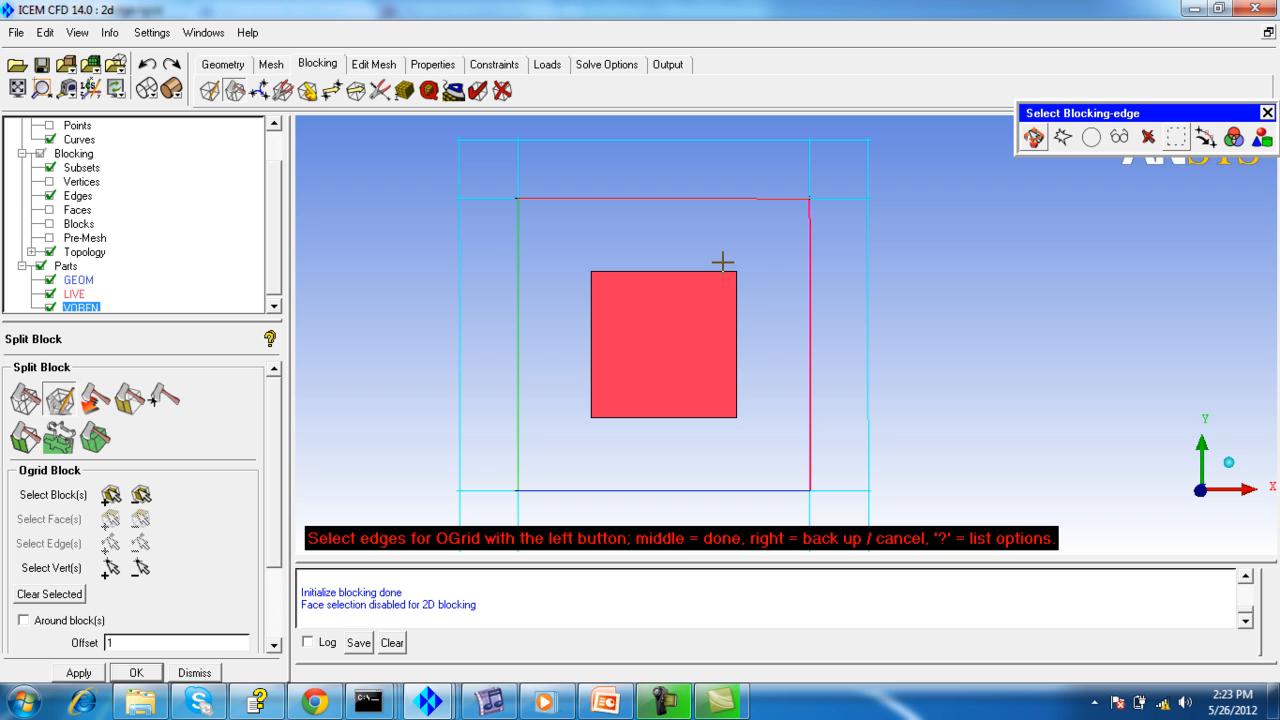
mouse_move(800, 376)
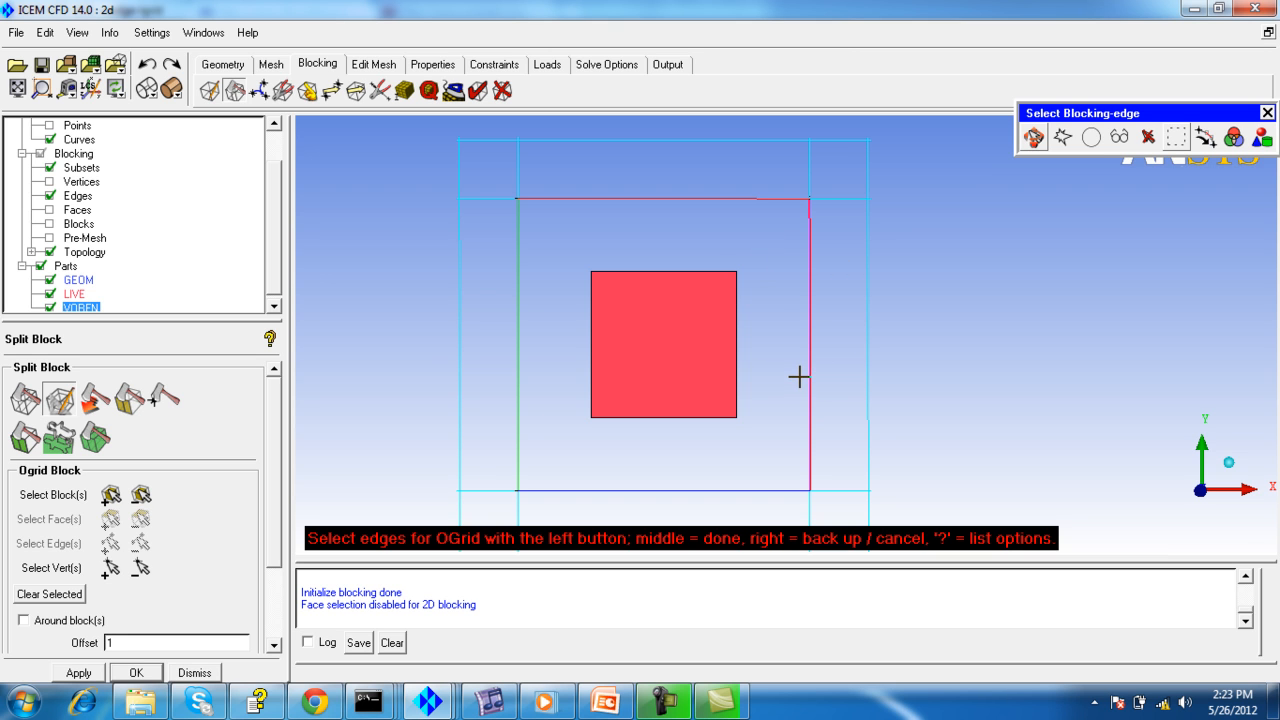
mouse_move(814, 290)
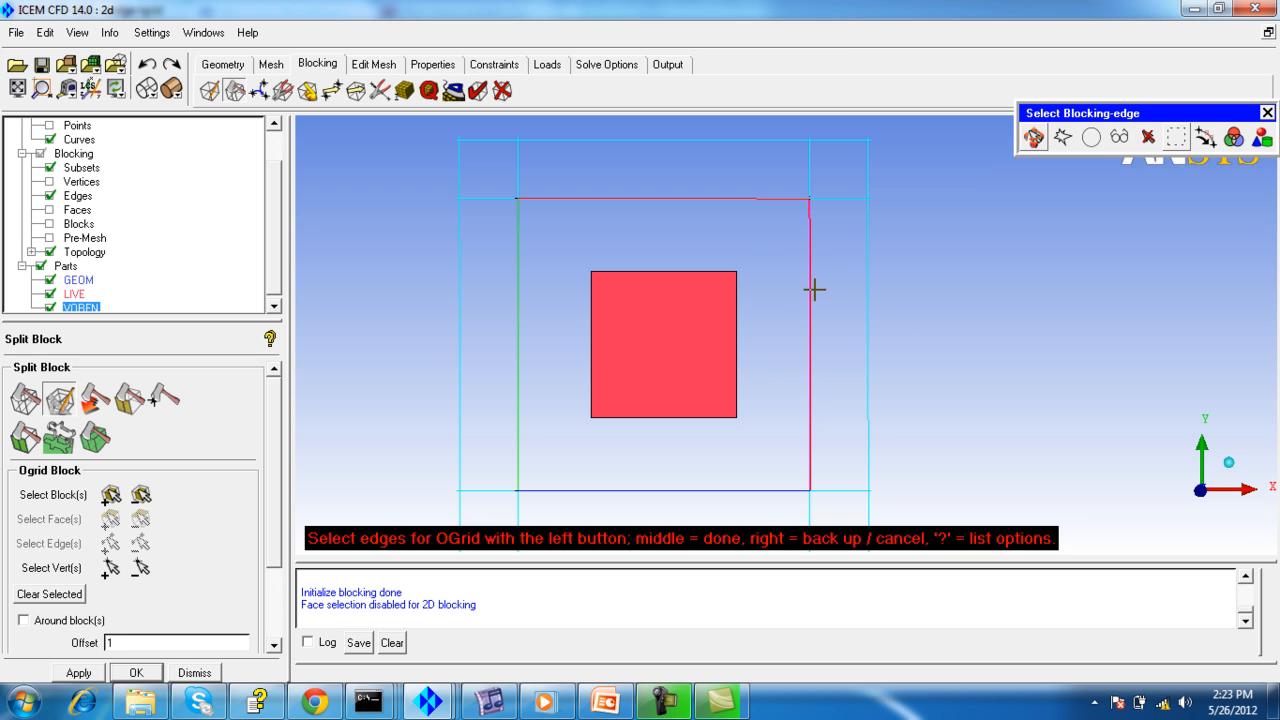
mouse_move(880, 352)
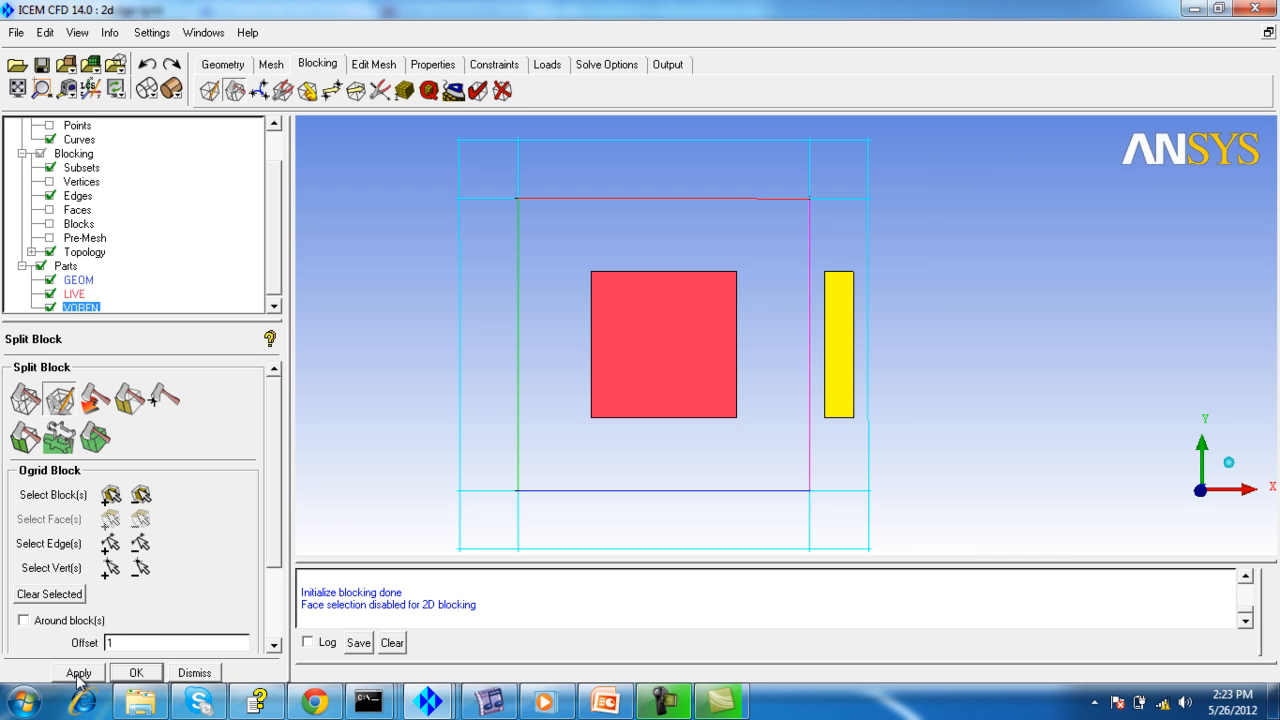
left_click(78, 672)
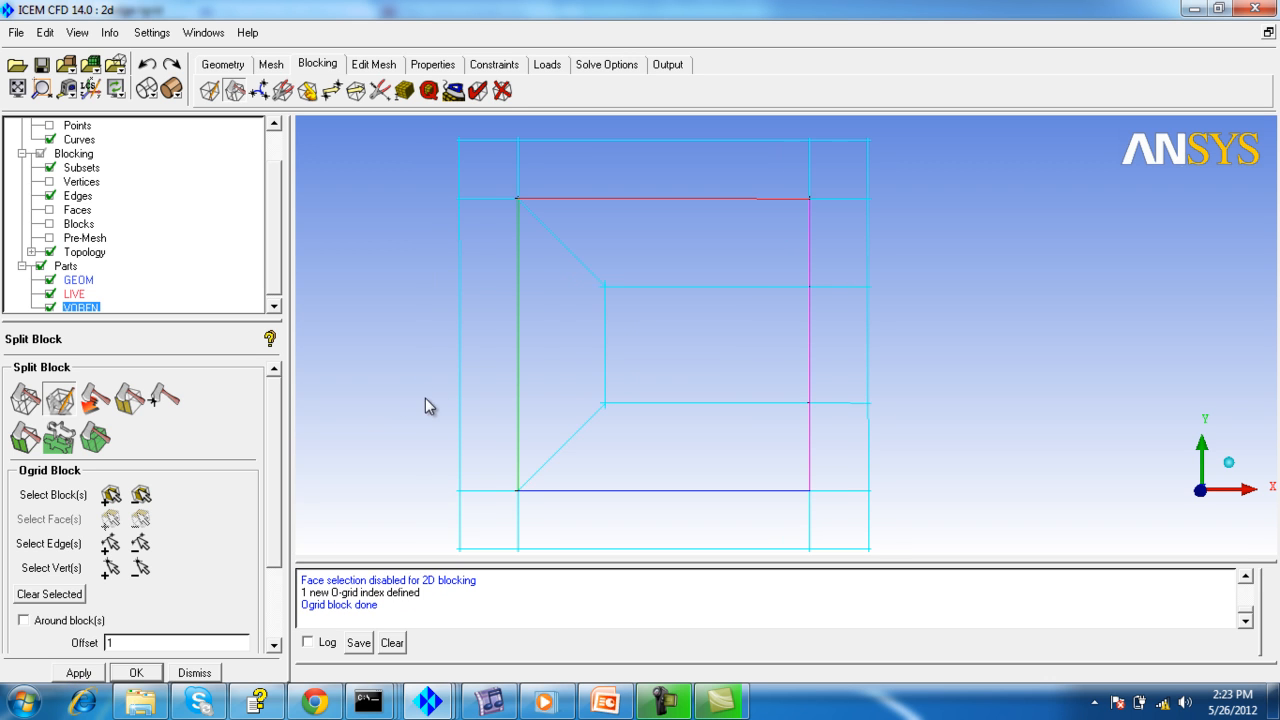